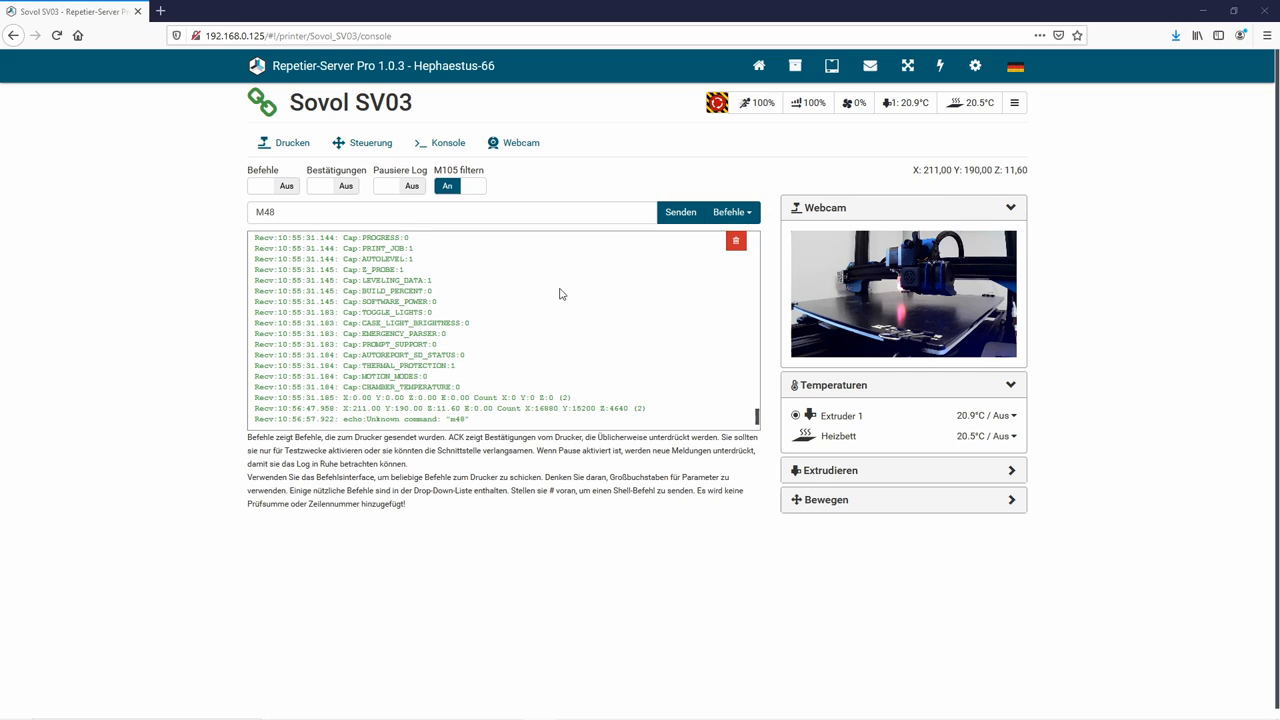
Send M48 from the Sovol SV03 console to start the Z-probe repeatability test
click(450, 212)
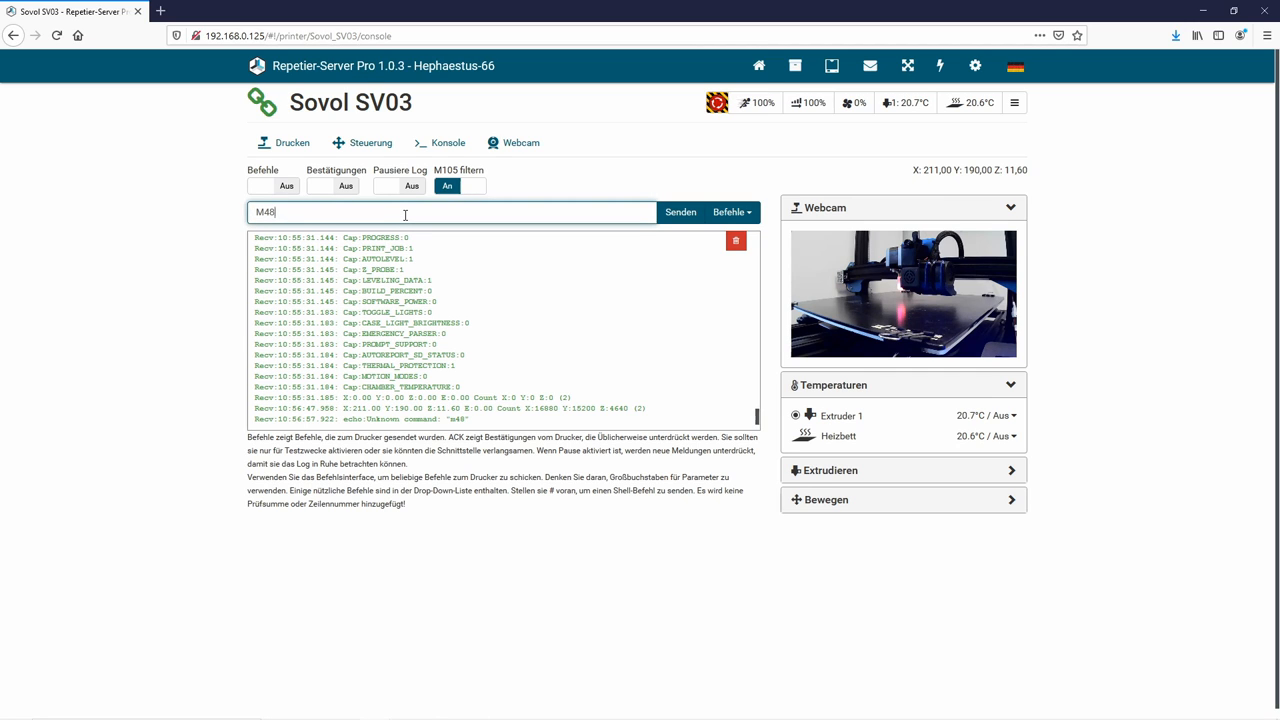
click(680, 212)
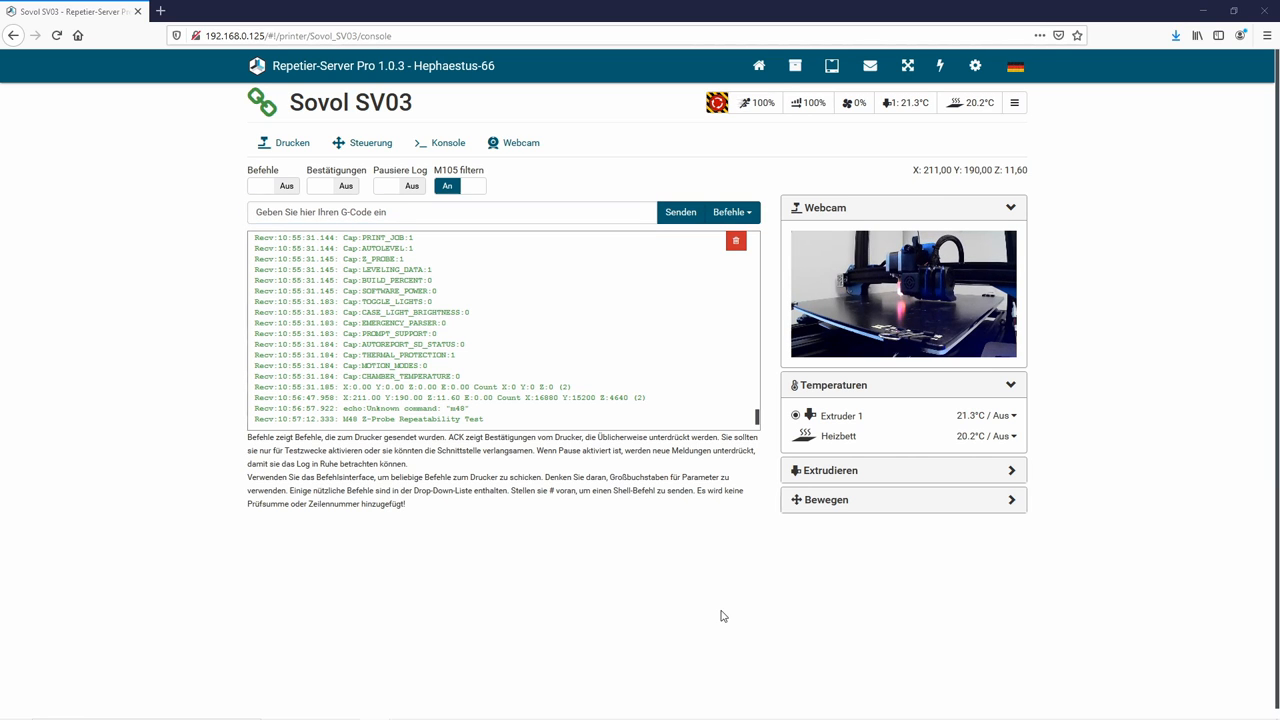
mouse_move(630, 608)
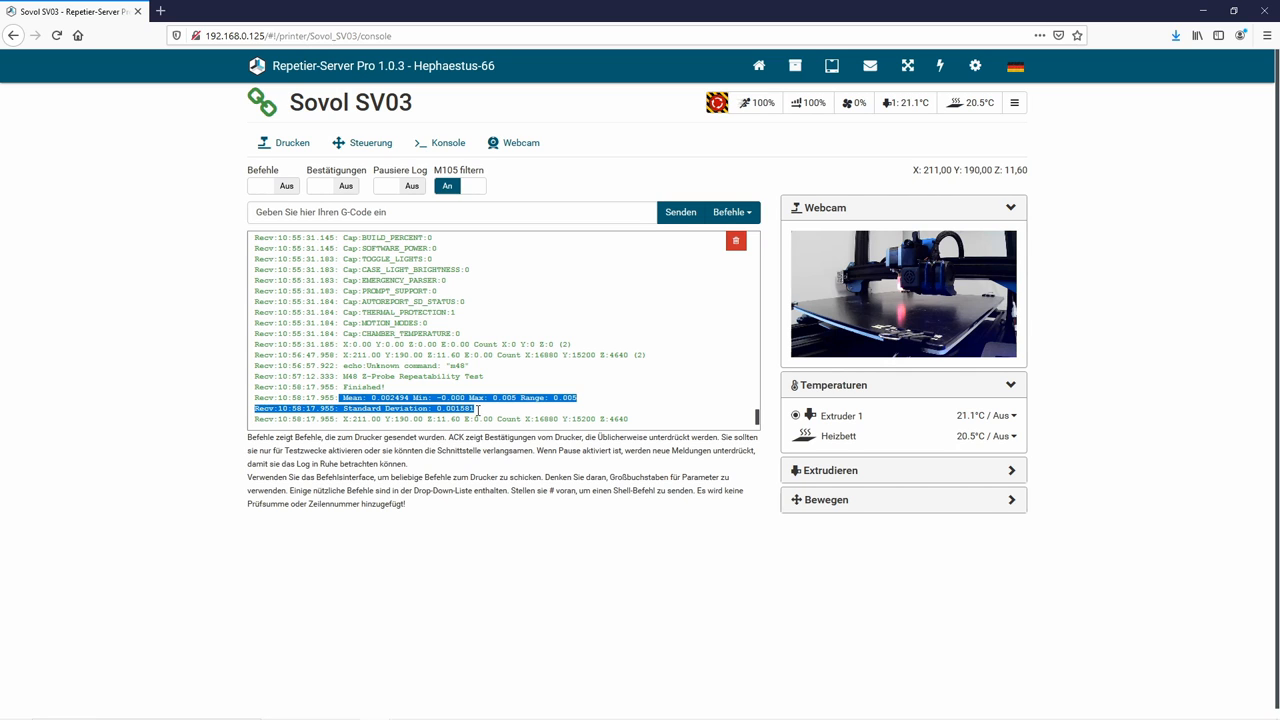
mouse_move(536, 400)
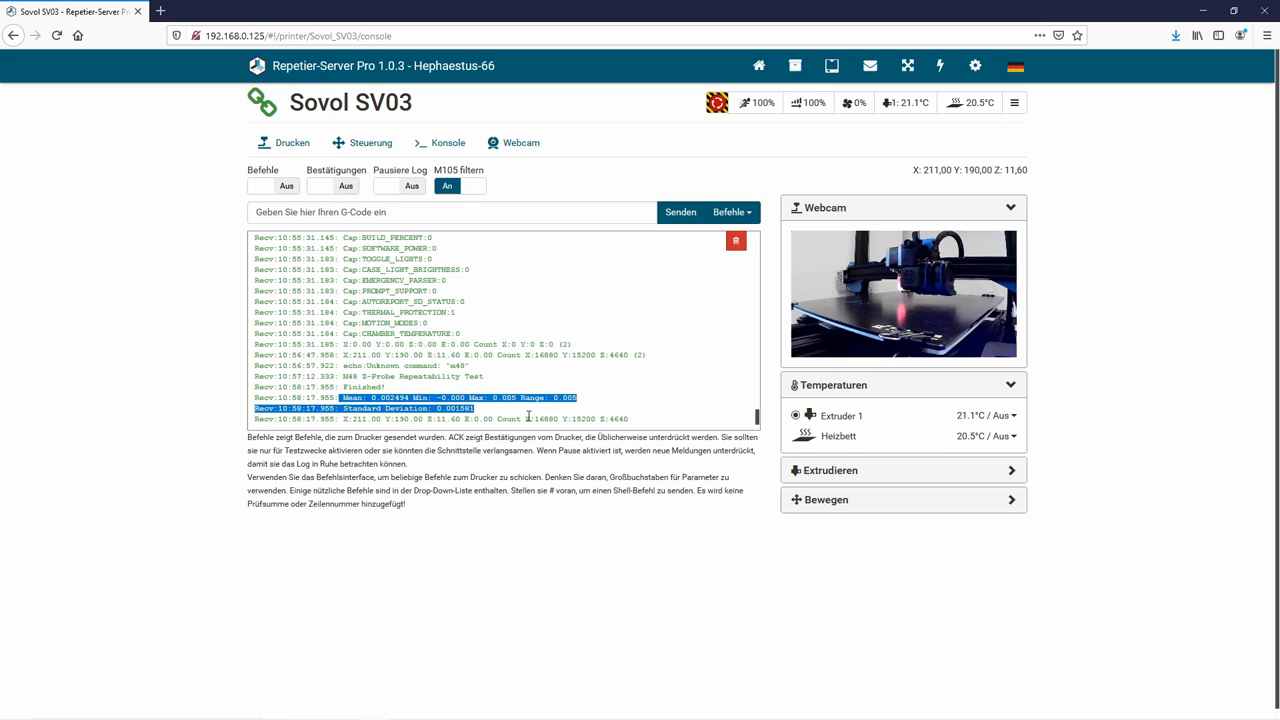
mouse_move(180, 184)
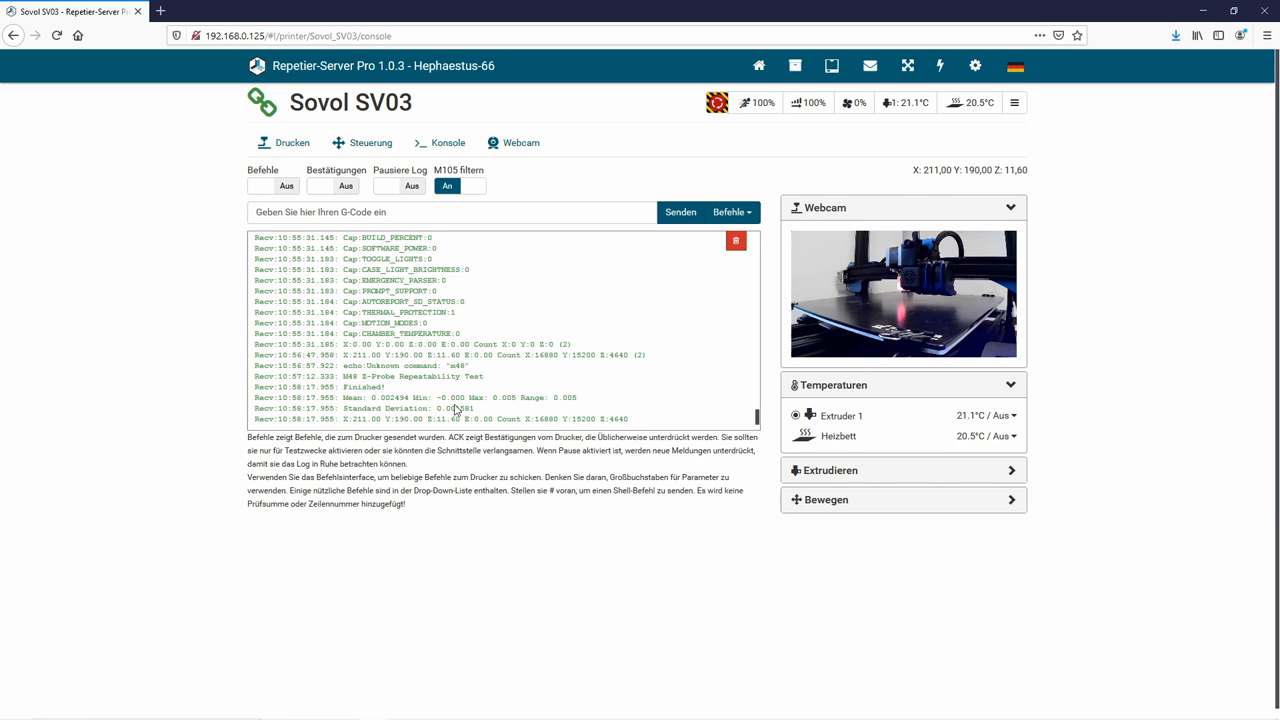
mouse_move(456, 412)
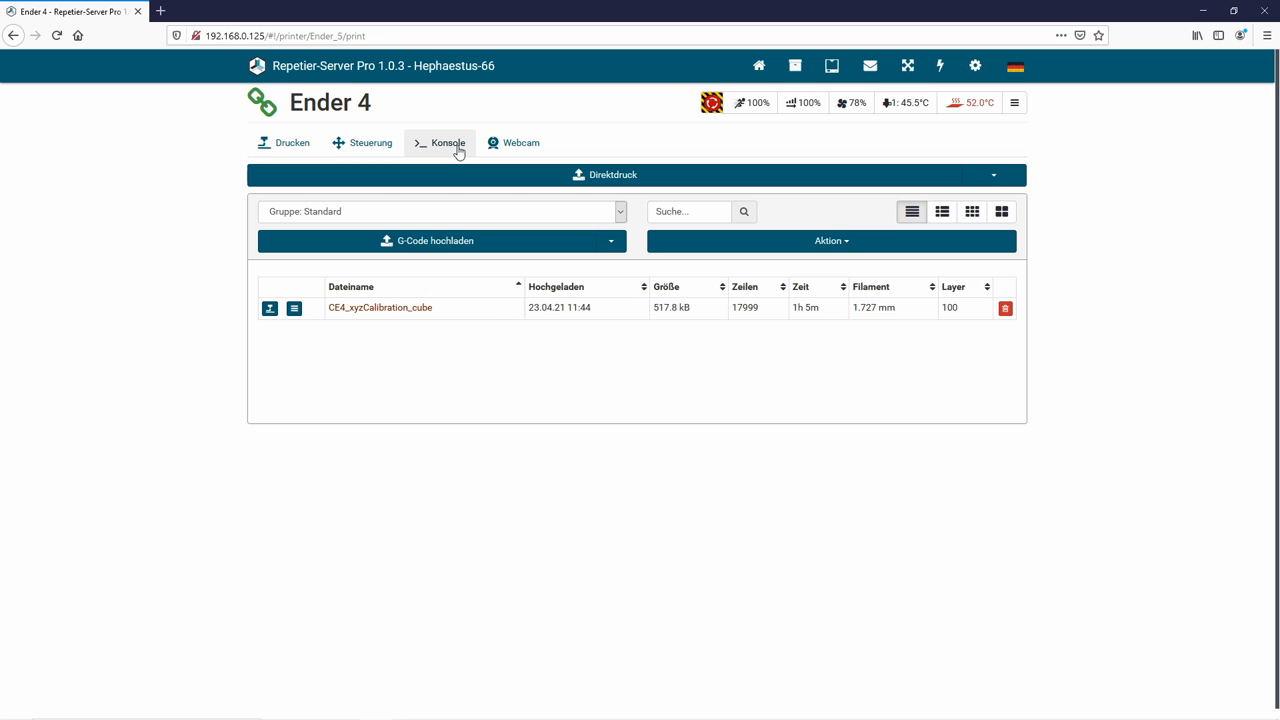
Switch to the Ender 4 console and enter M48 in the G-code field without sending
click(448, 142)
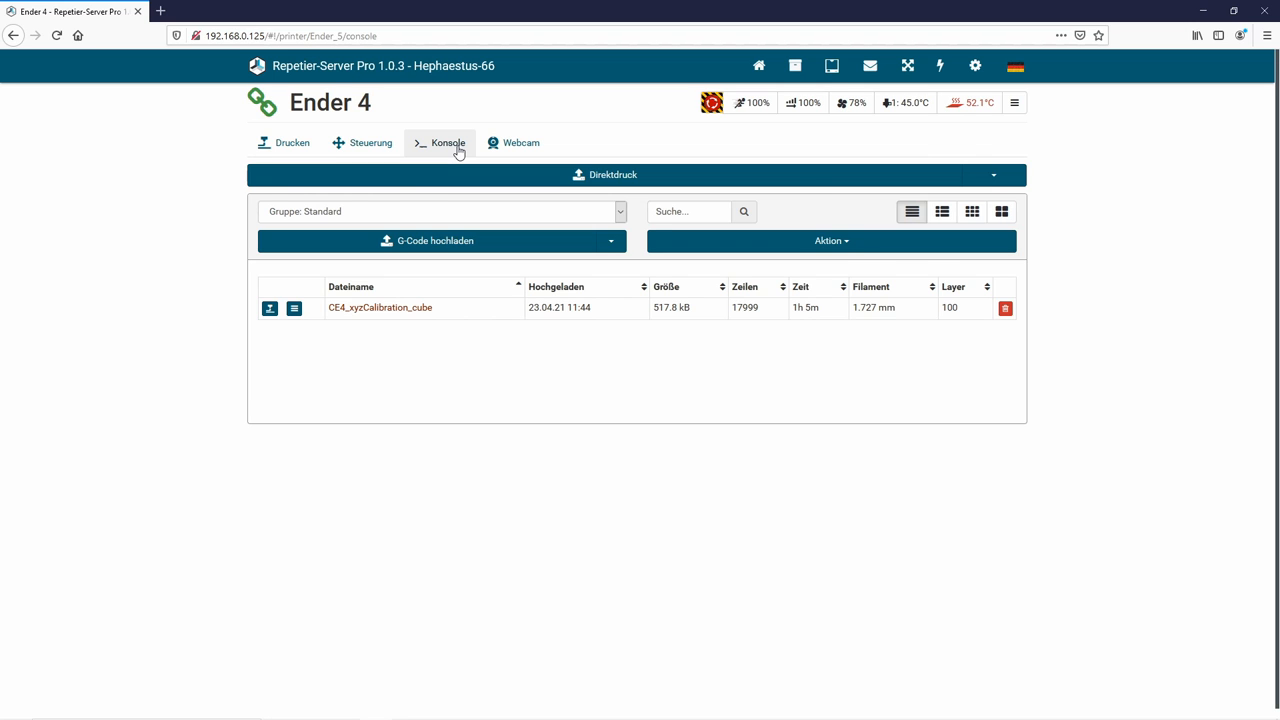
click(448, 142)
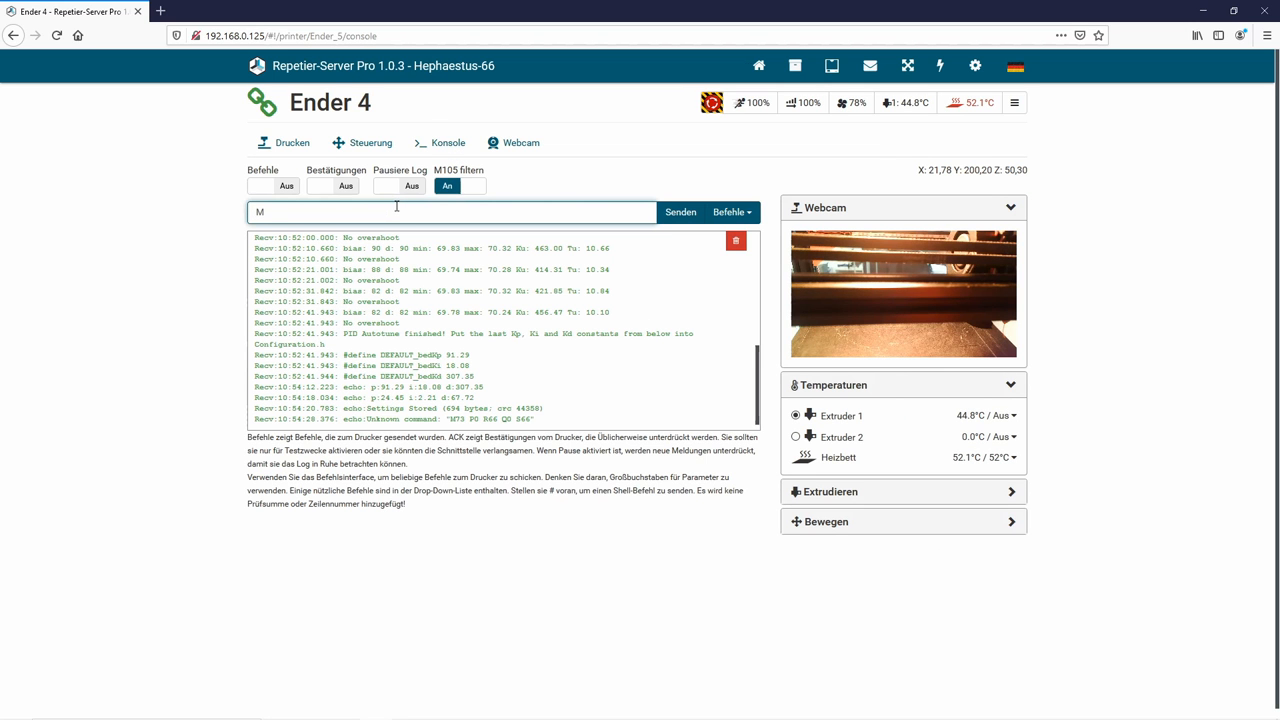
text(48)
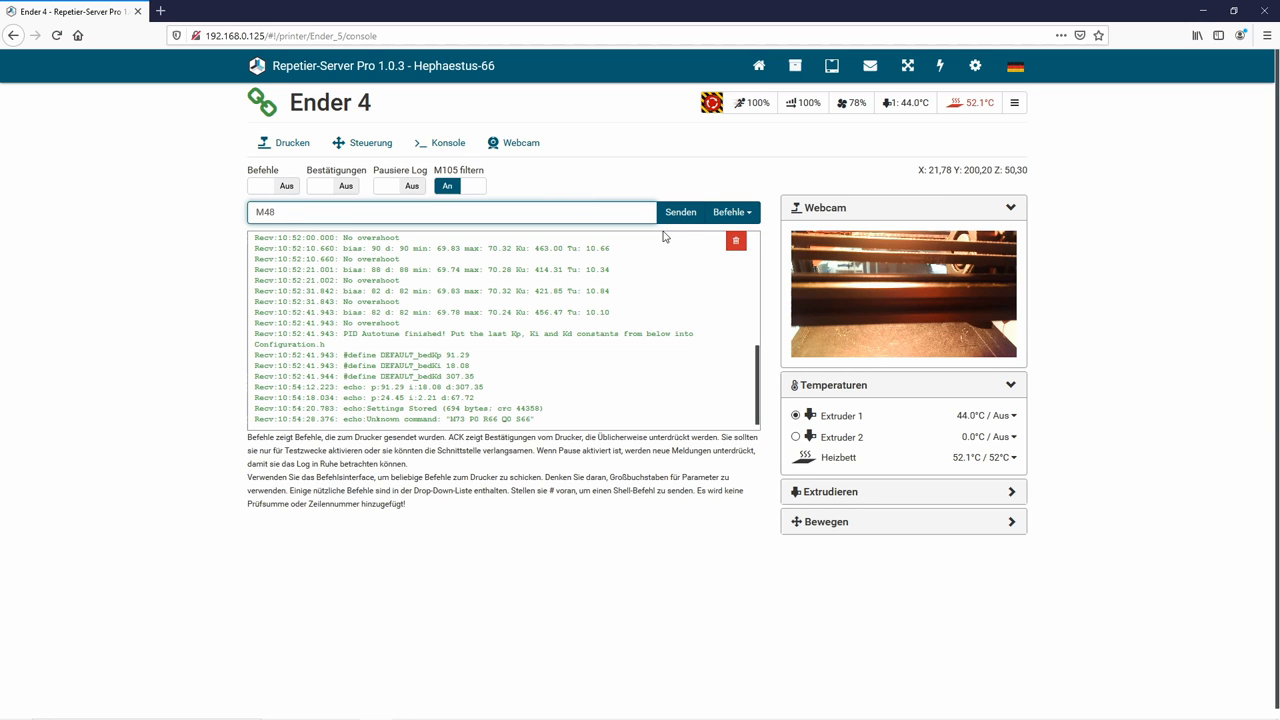
Run M48 on the Ender 4 and let the console report mean, range and standard deviation
click(680, 212)
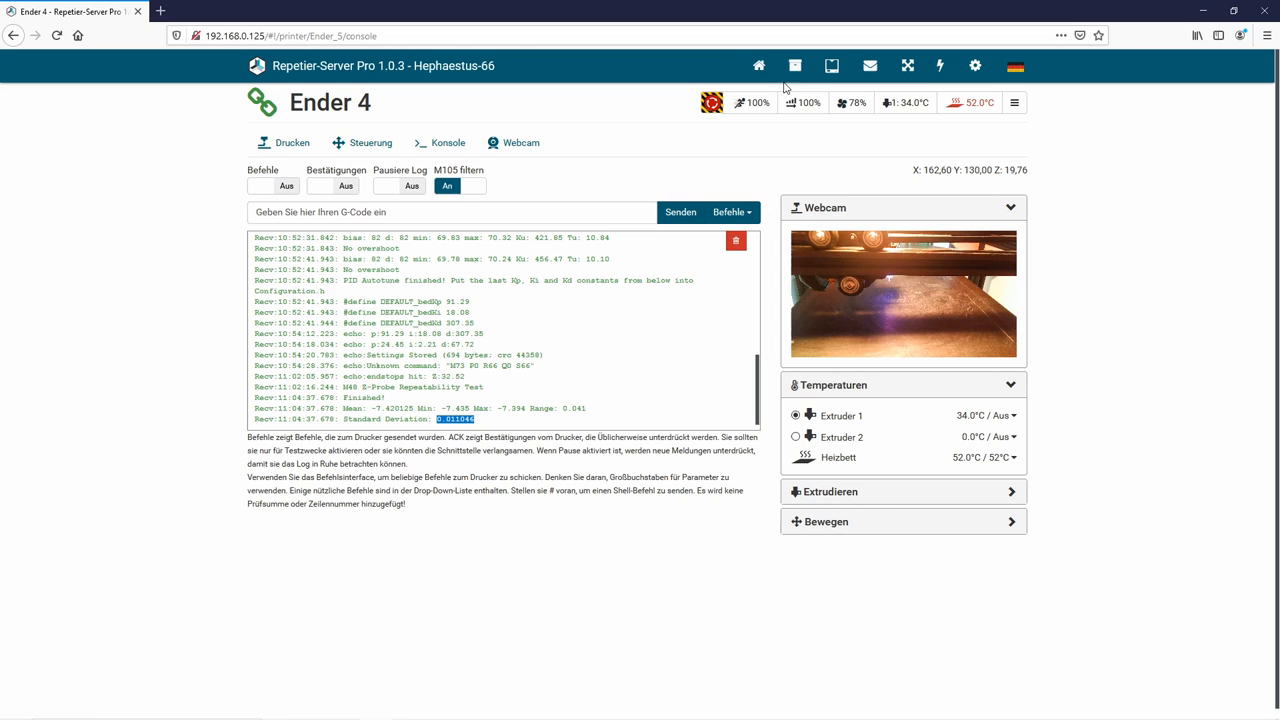
Return via the Dashboard to the Sovol SV03 console and highlight its M48 range result
click(758, 64)
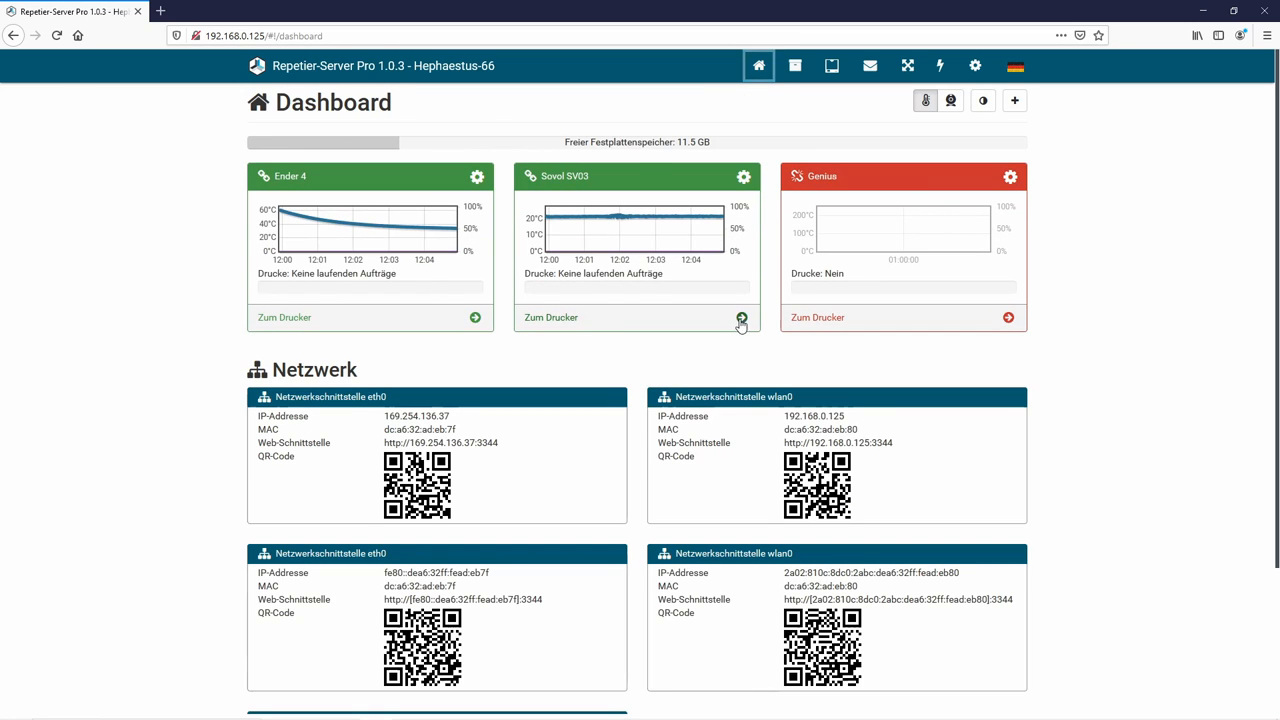
click(740, 316)
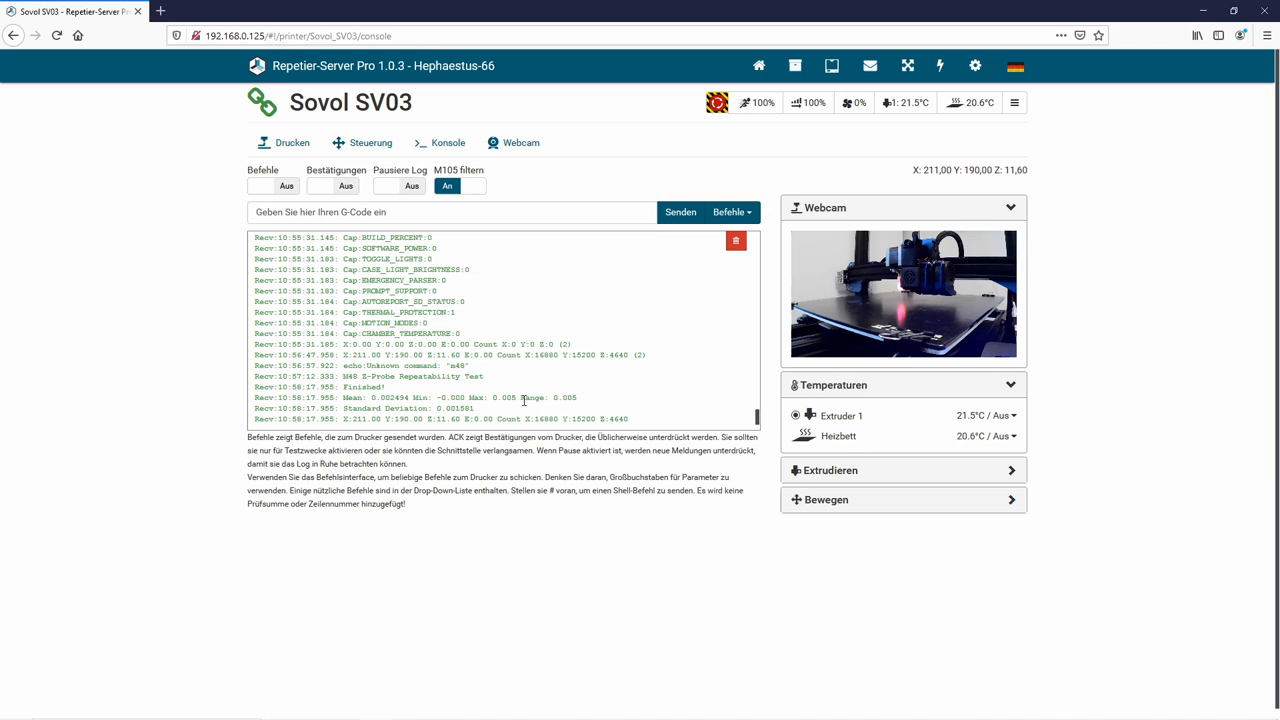
drag(496, 398, 578, 398)
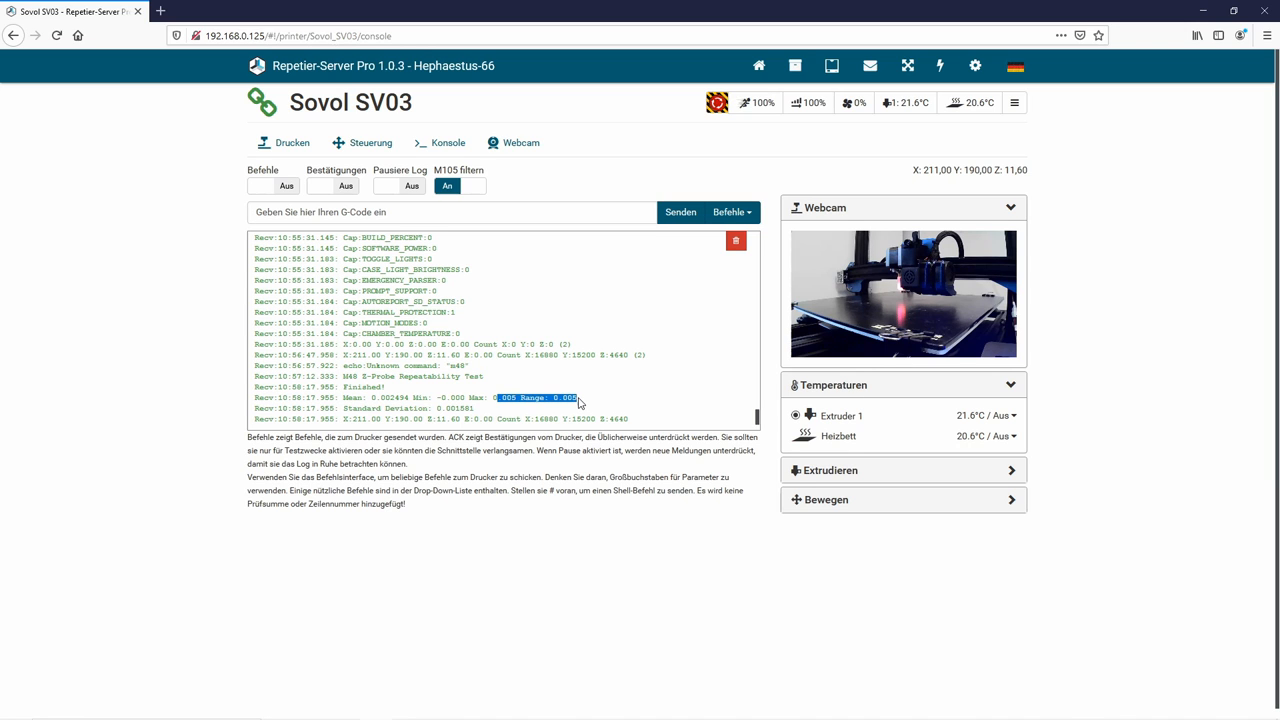